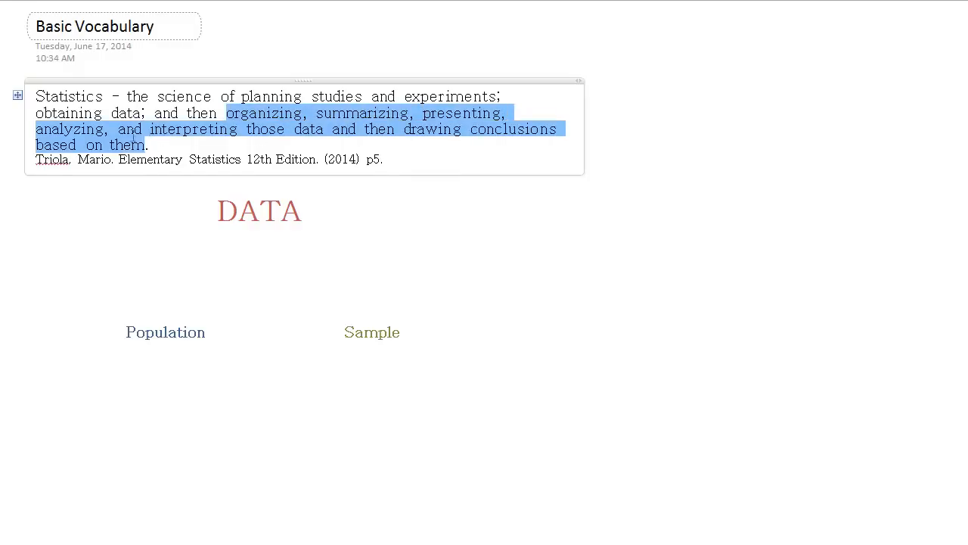
Place the cursor under Population and Sample to add their definitions.
click(514, 159)
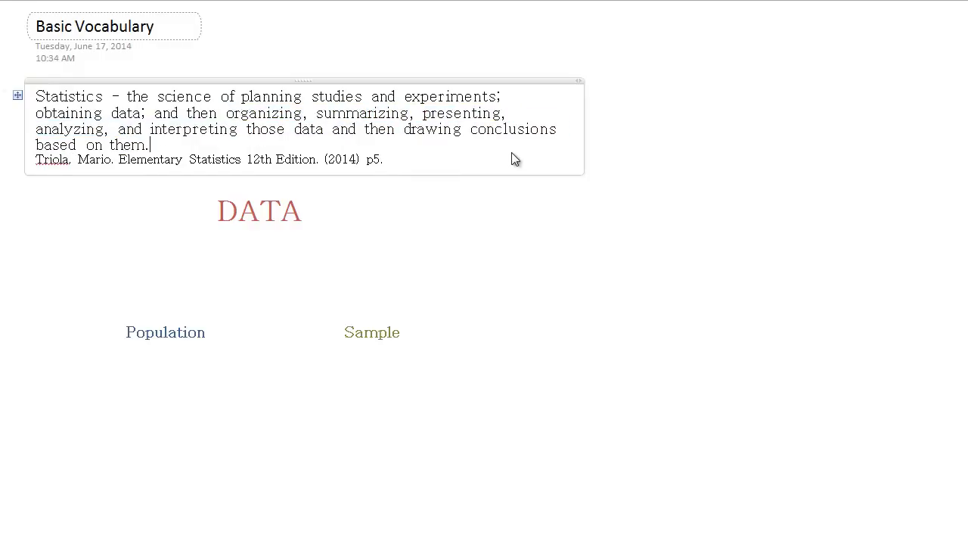
mouse_move(522, 159)
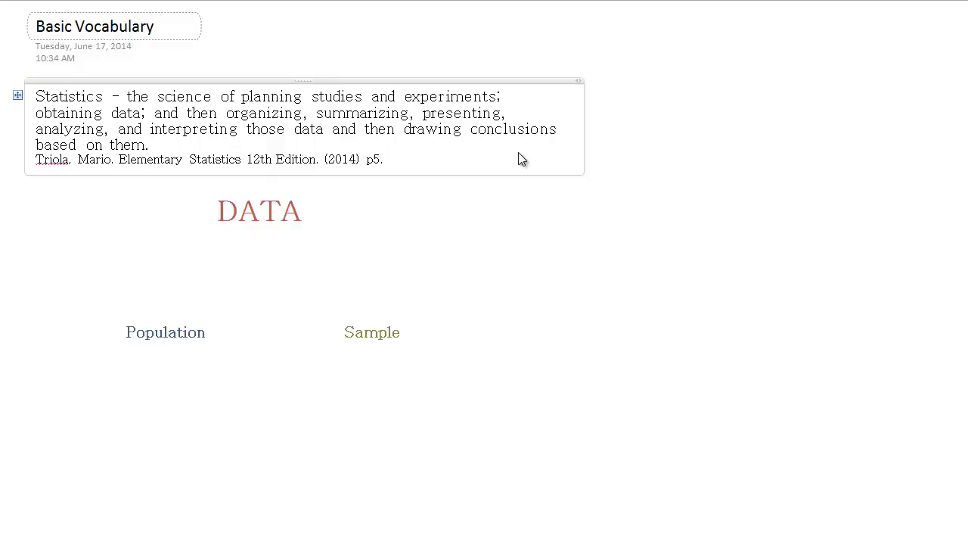
click(150, 145)
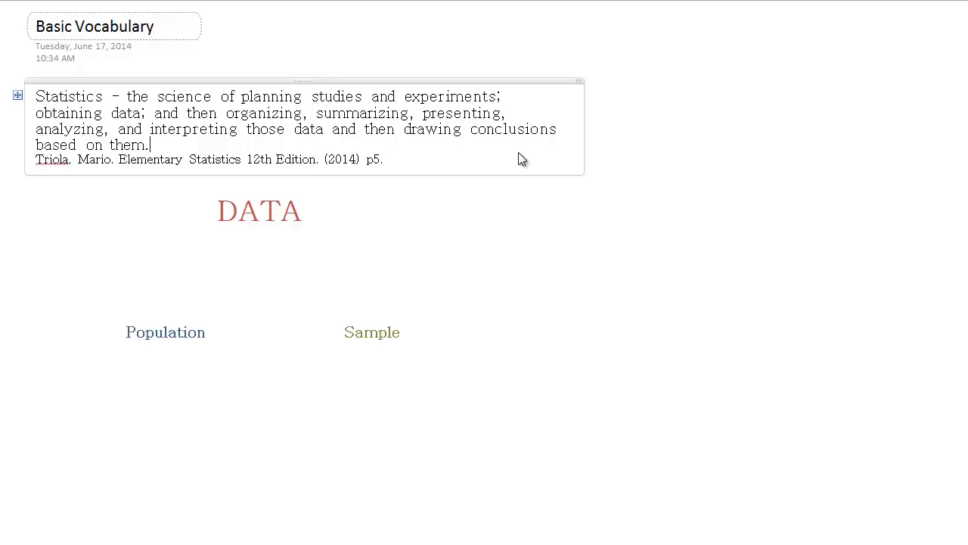
mouse_move(251, 242)
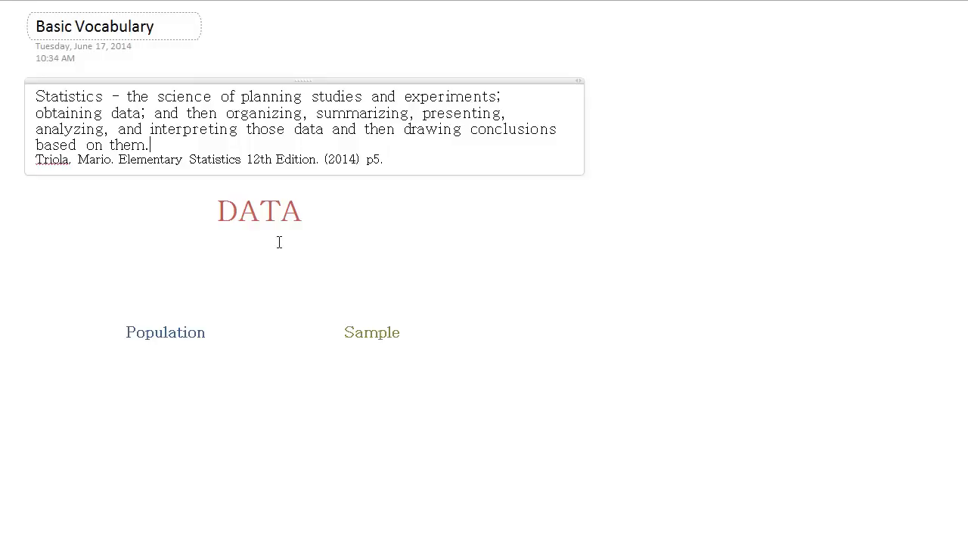
mouse_move(242, 269)
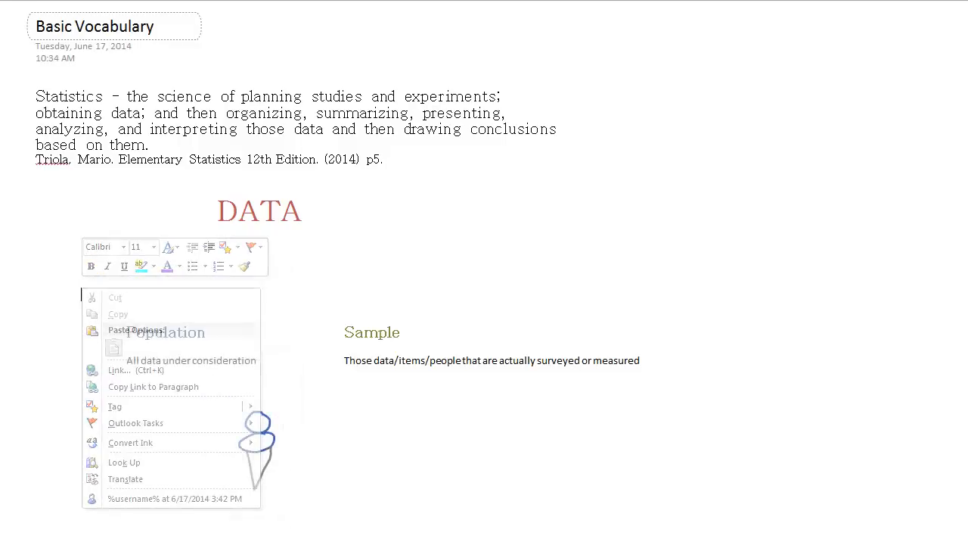
Move down to the Statistical Significance line and handwrite '27yrs' in green beneath it.
scroll(down, 3)
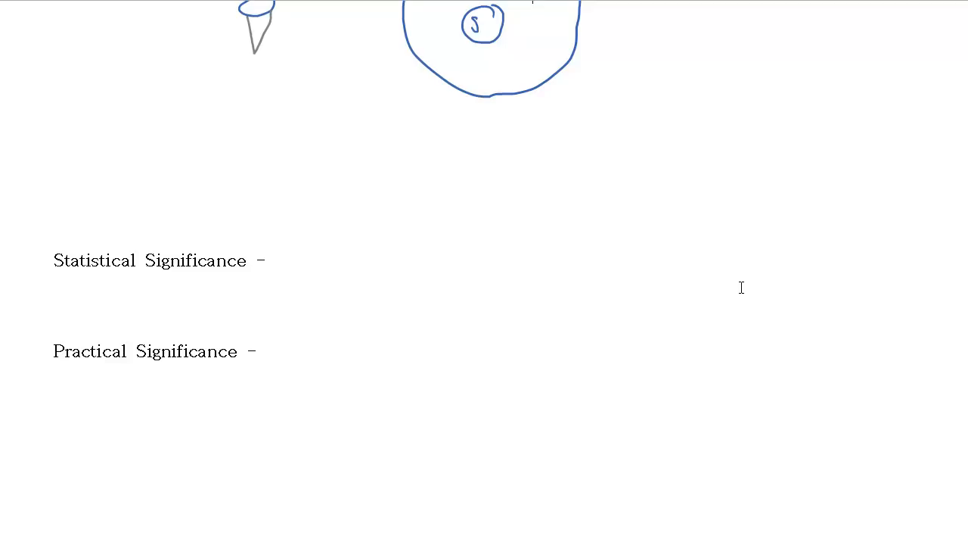
mouse_move(478, 251)
text( > result is unlikely to be accidental or just by chance)
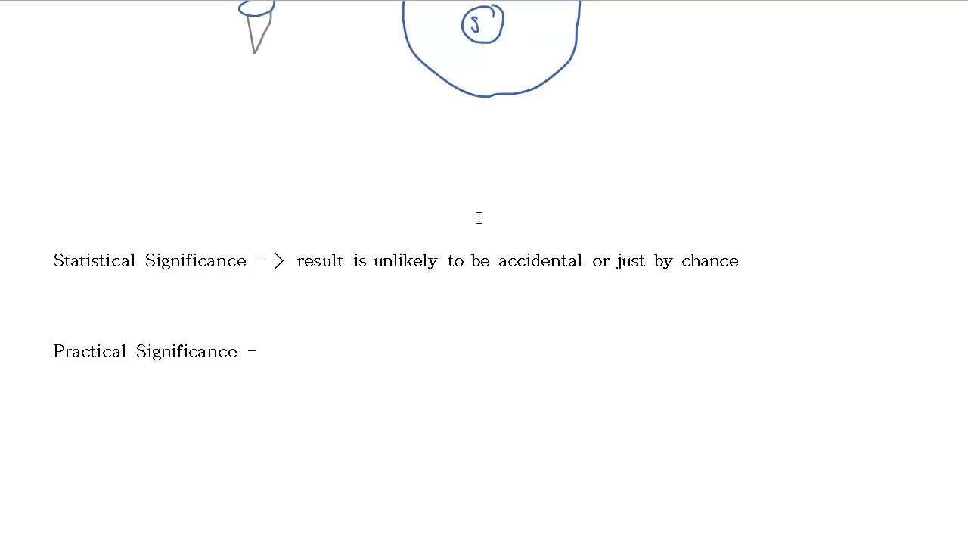
click(617, 149)
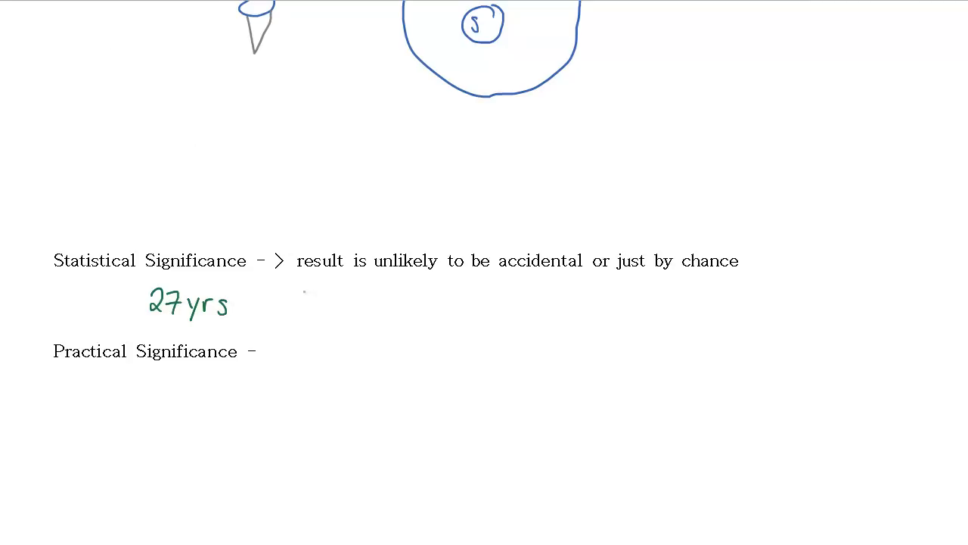
Handwrite '38yrs.' beside the 27yrs example.
drag(302, 287, 347, 313)
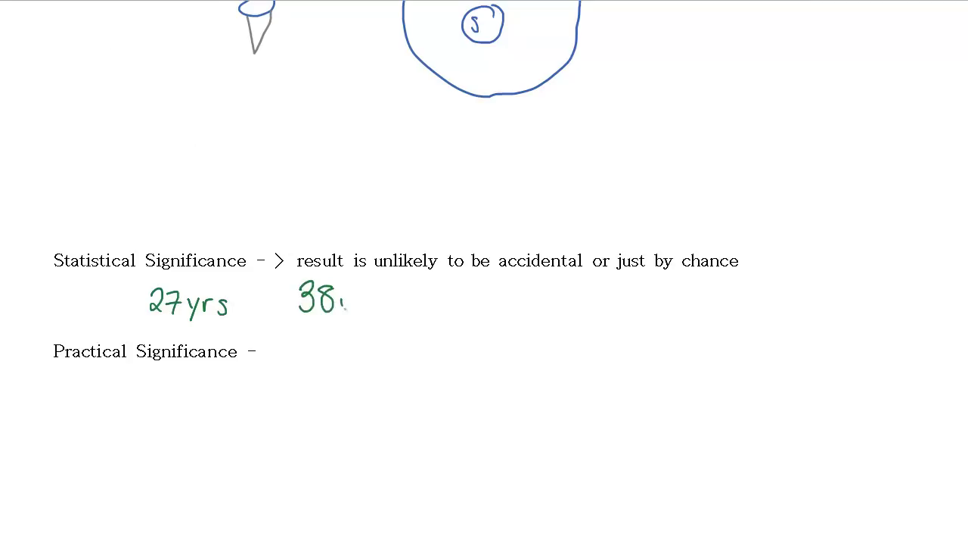
text(yrs.)
text( > result is meaningful or practical)
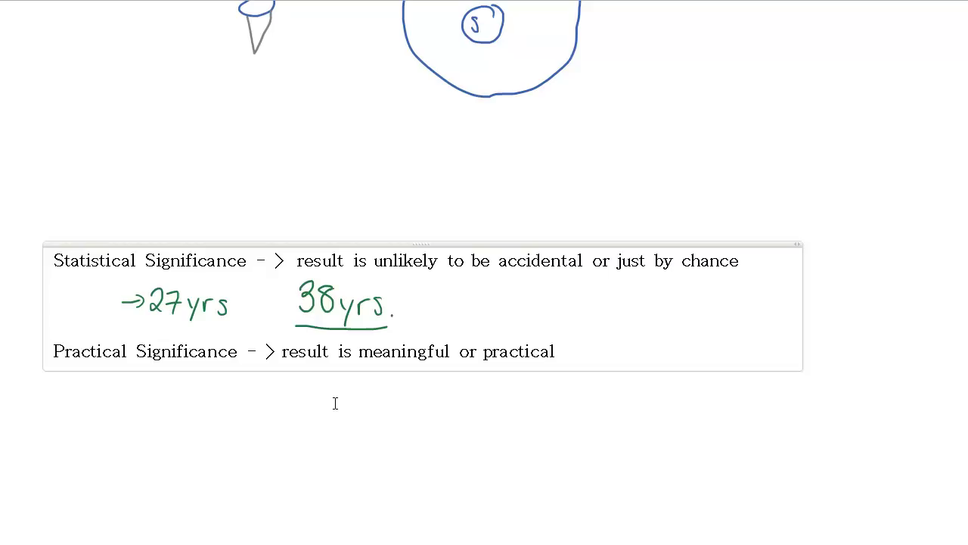
click(554, 351)
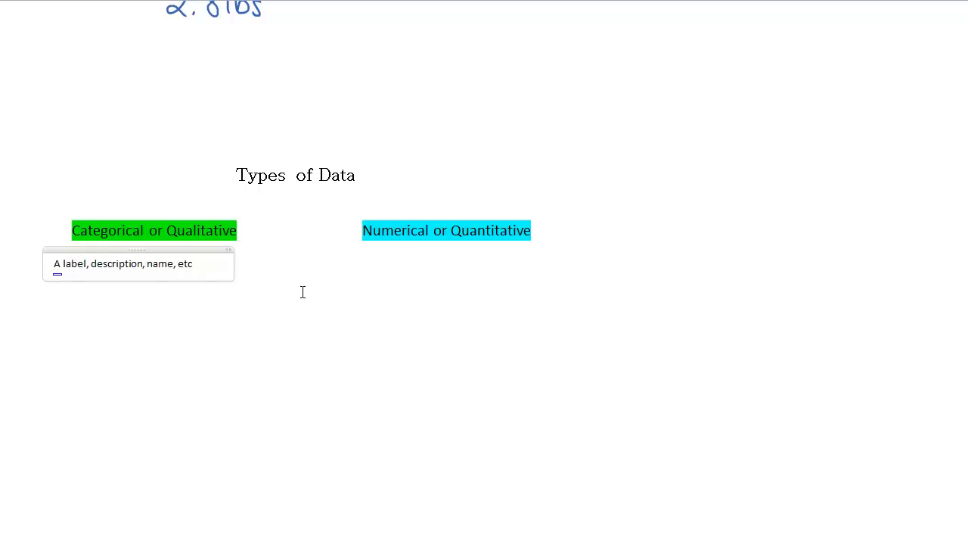
mouse_move(143, 282)
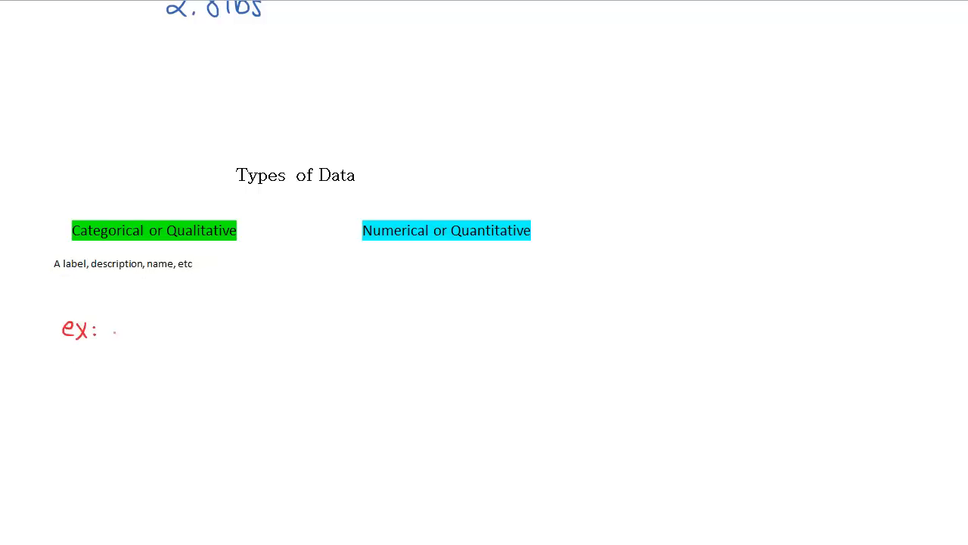
Handwrite the example 'color' in red beneath the Categorical data description.
text(color)
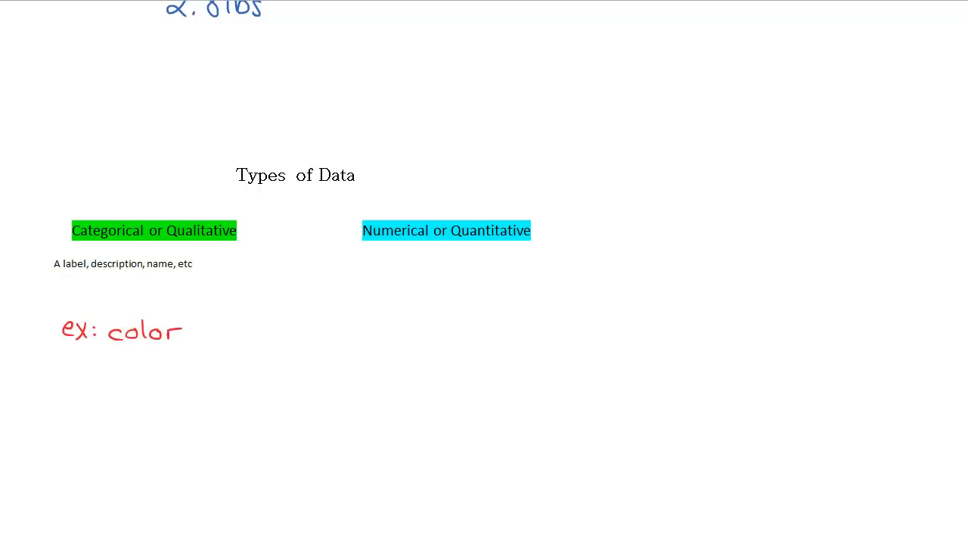